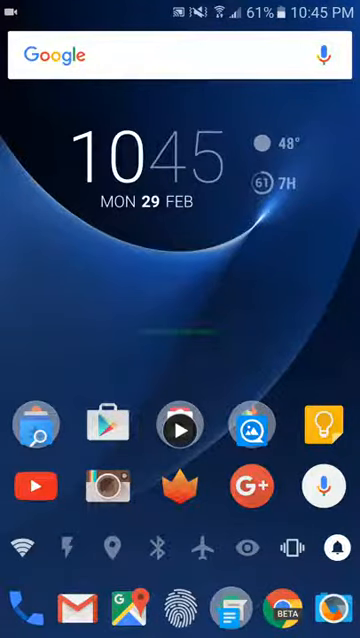
Bring up the phone's Settings app from the stock TouchWiz home screen
scroll("down", 3)
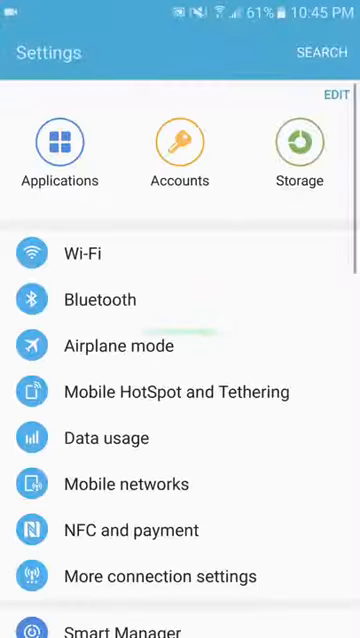
Return to the home screen and pull the quick settings panel partly down
scroll("down", 3)
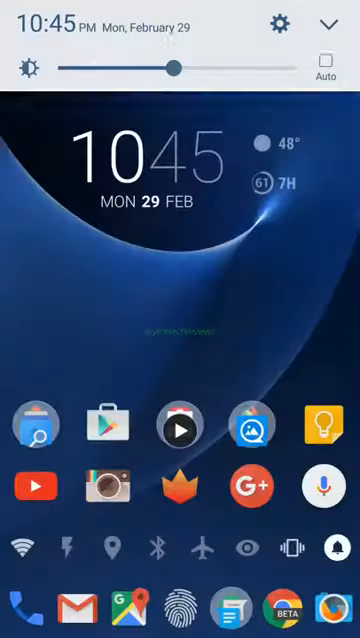
Go into Settings, reach Themes and apply the Material Dark theme
left_click(280, 22)
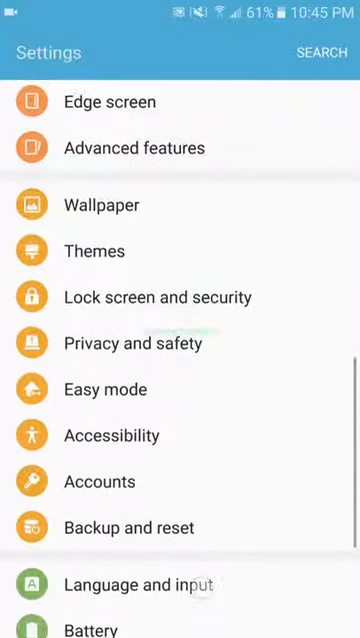
scroll("down", 3)
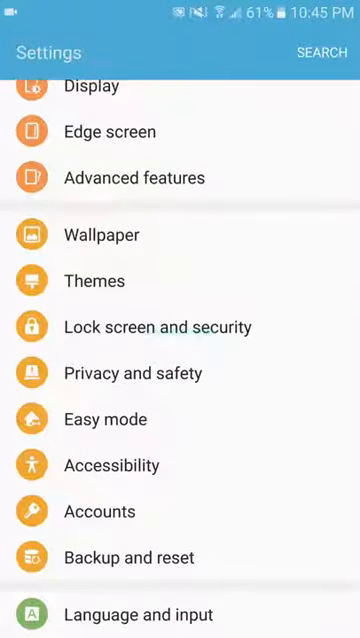
left_click(94, 280)
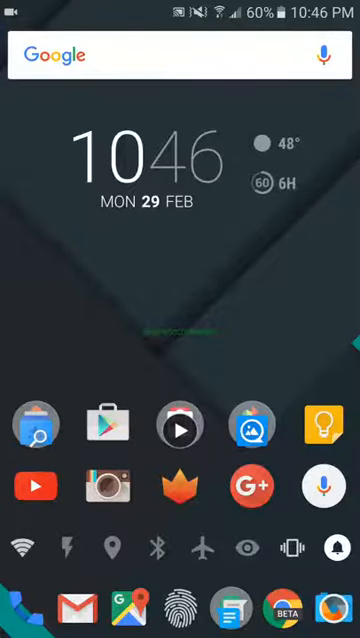
Show the dark quick panel, then reopen Settings to see its dark styling with teal icons
scroll("down", 3)
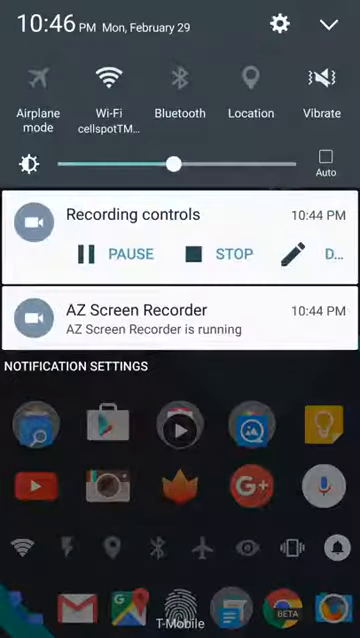
left_click(280, 24)
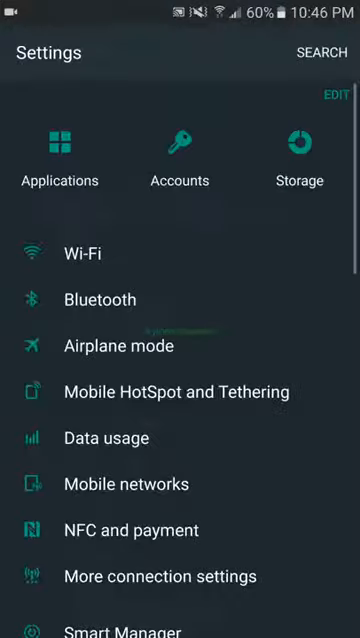